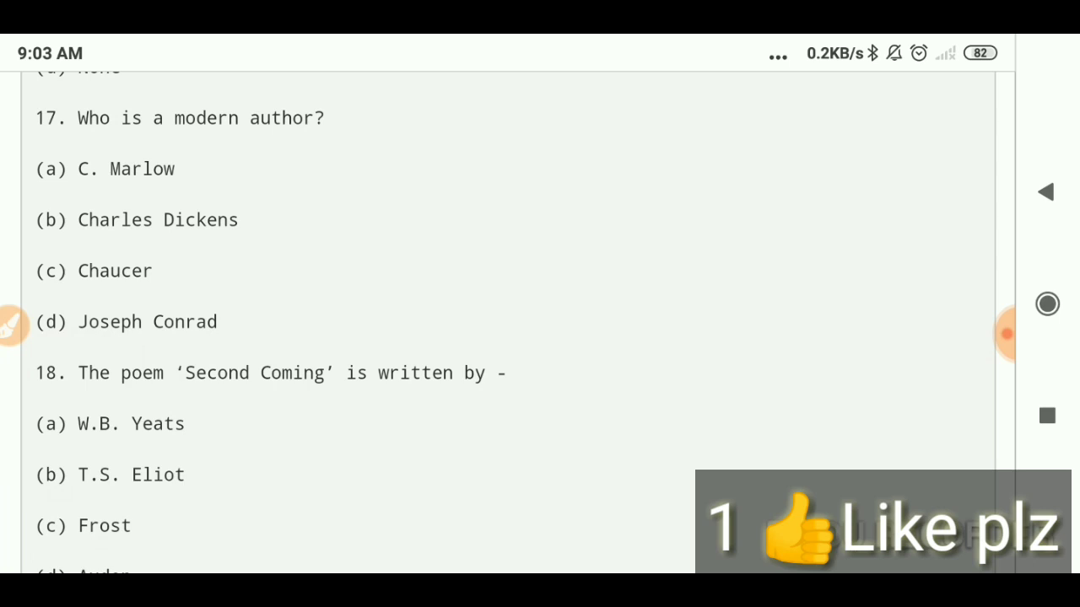
scroll("down", 3)
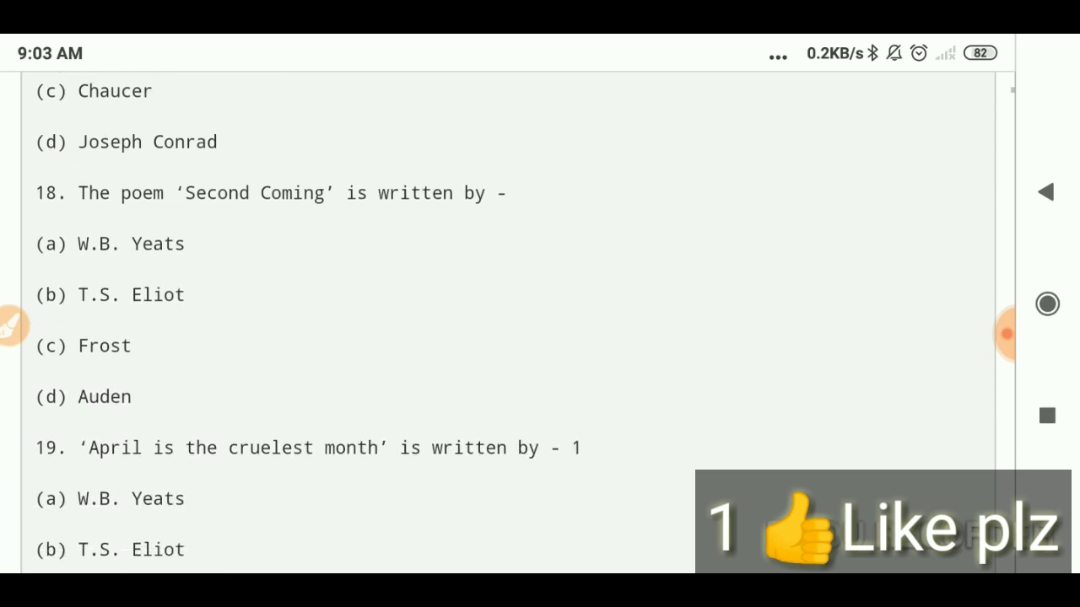
scroll("down", 3)
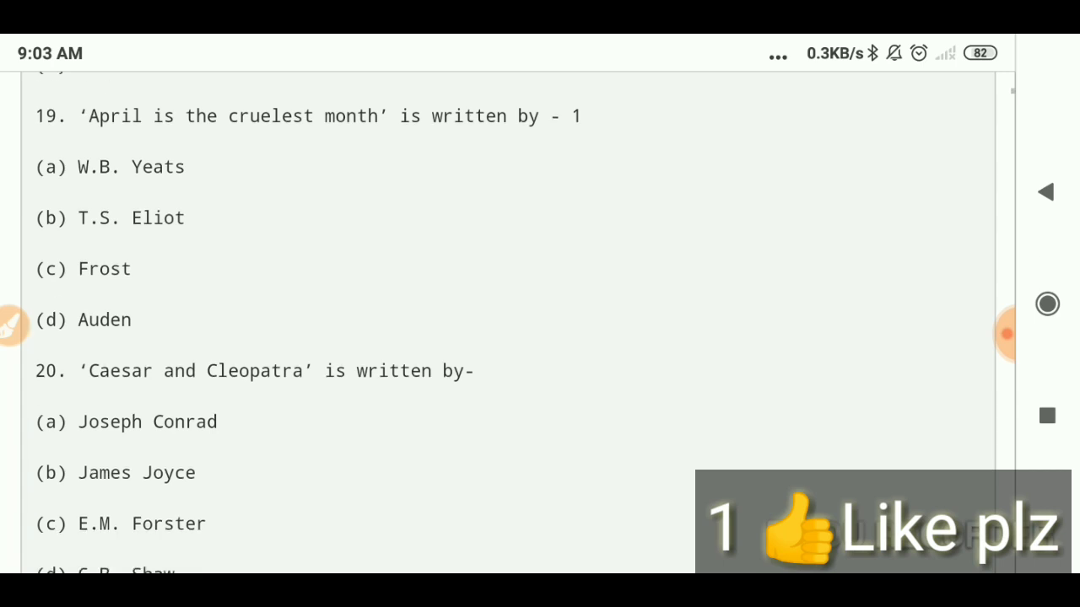
scroll("down", 3)
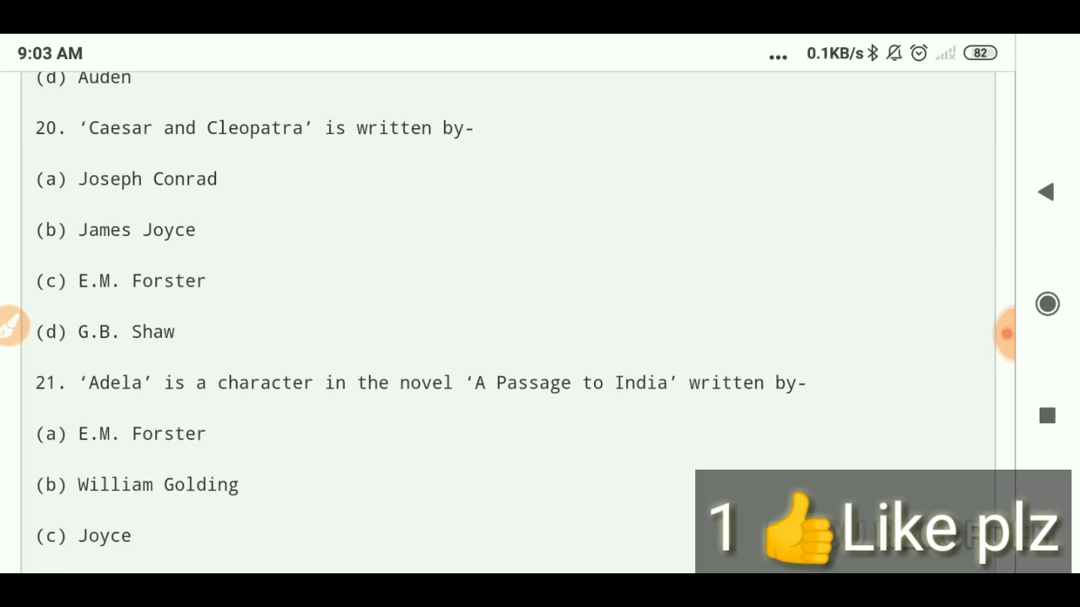
scroll("down", 3)
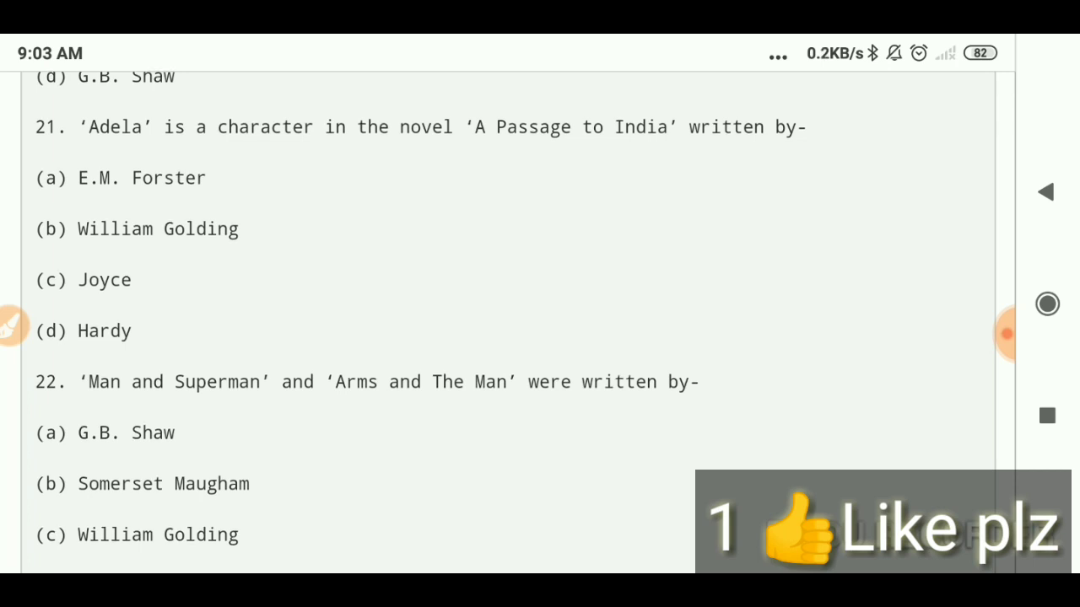
scroll("down", 3)
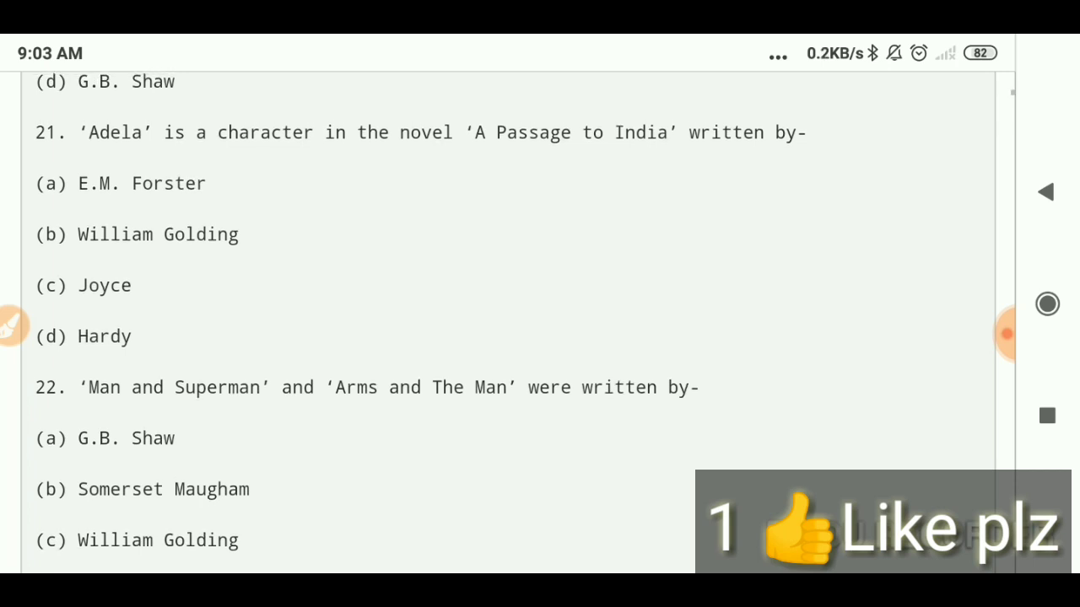
scroll("down", 3)
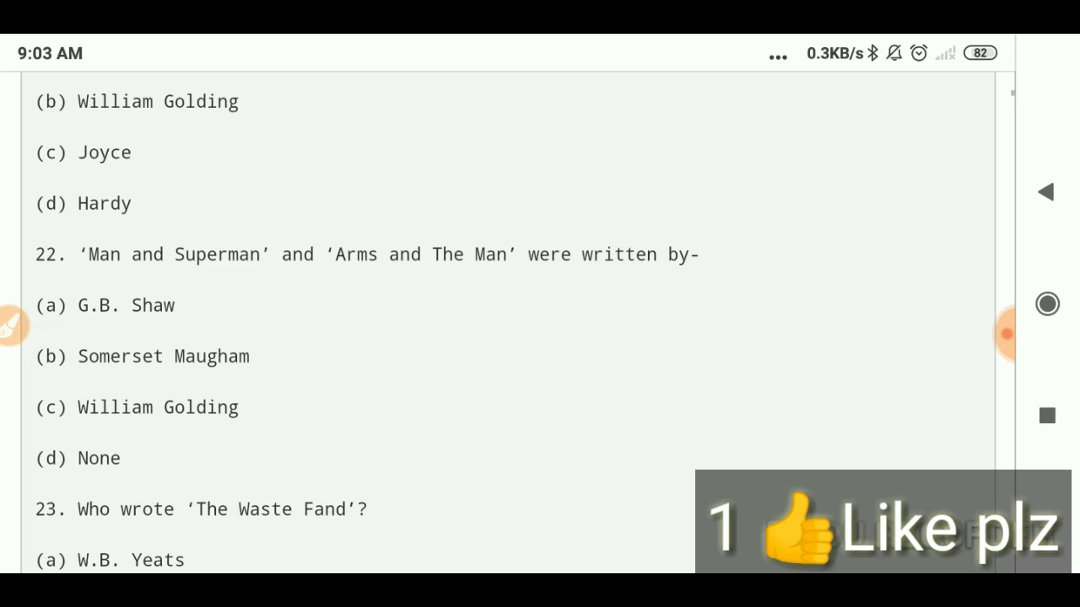
scroll("down", 3)
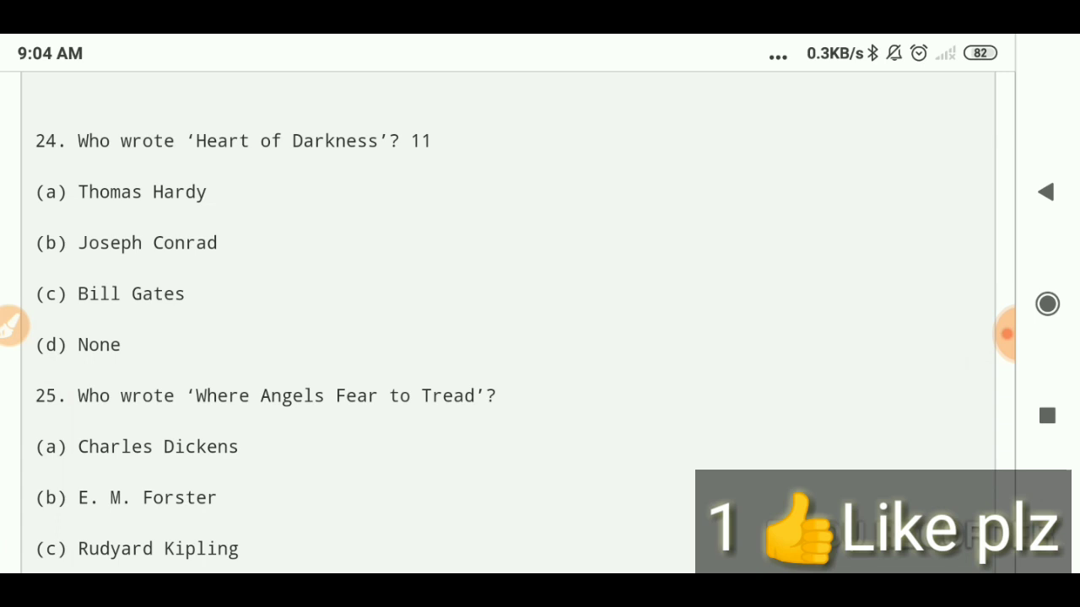
scroll("down", 3)
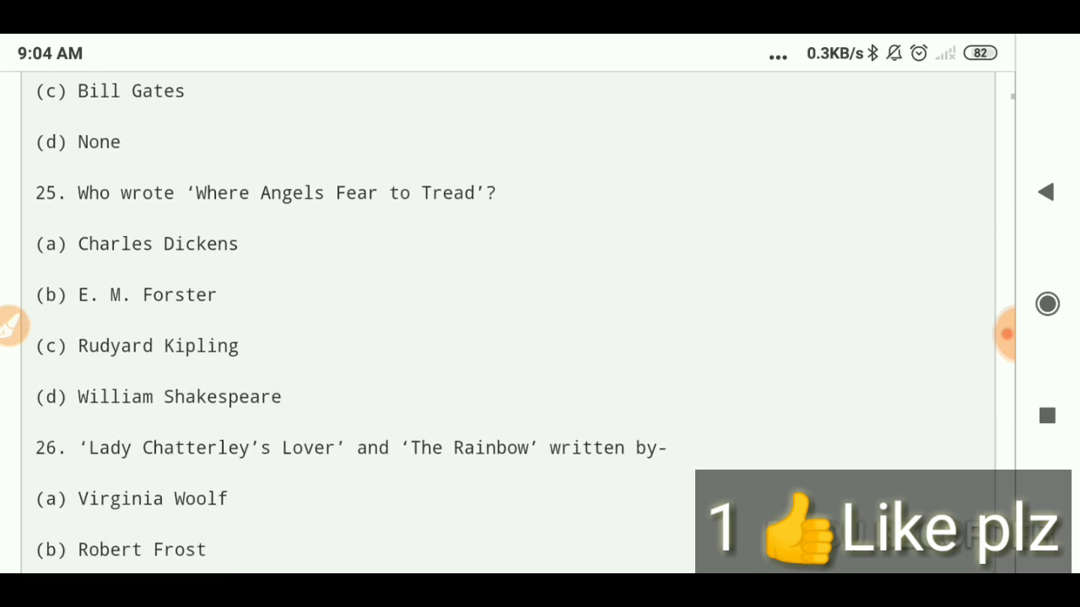
scroll("down", 3)
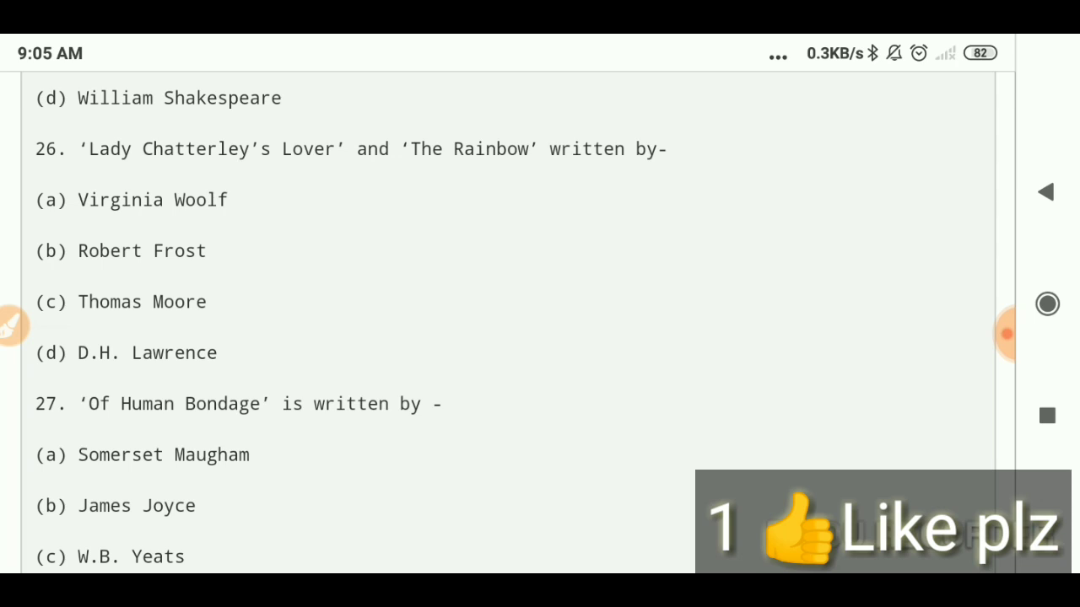
scroll("down", 3)
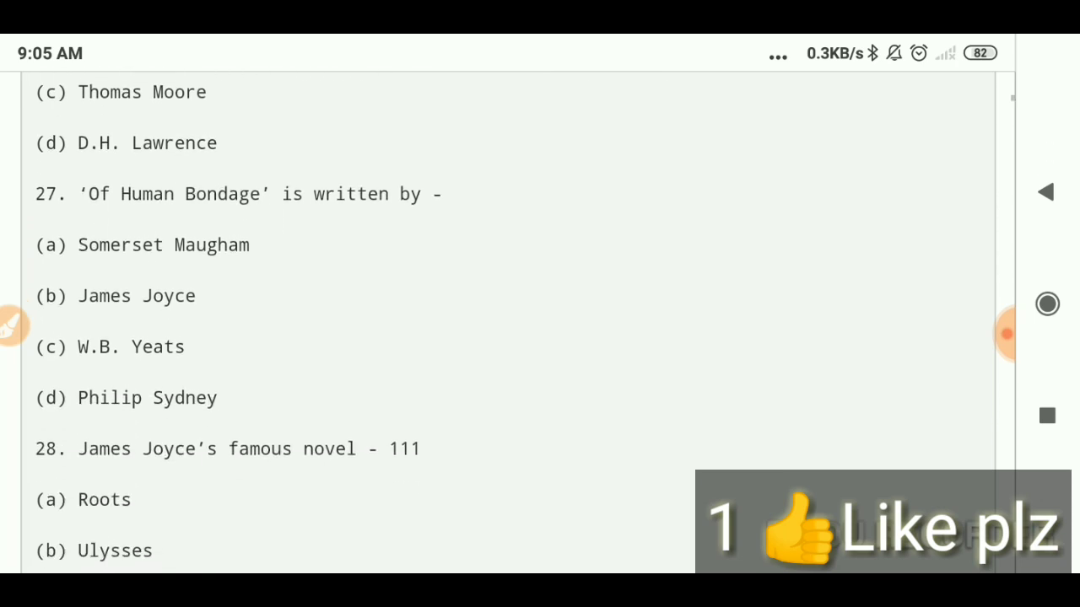
scroll("down", 3)
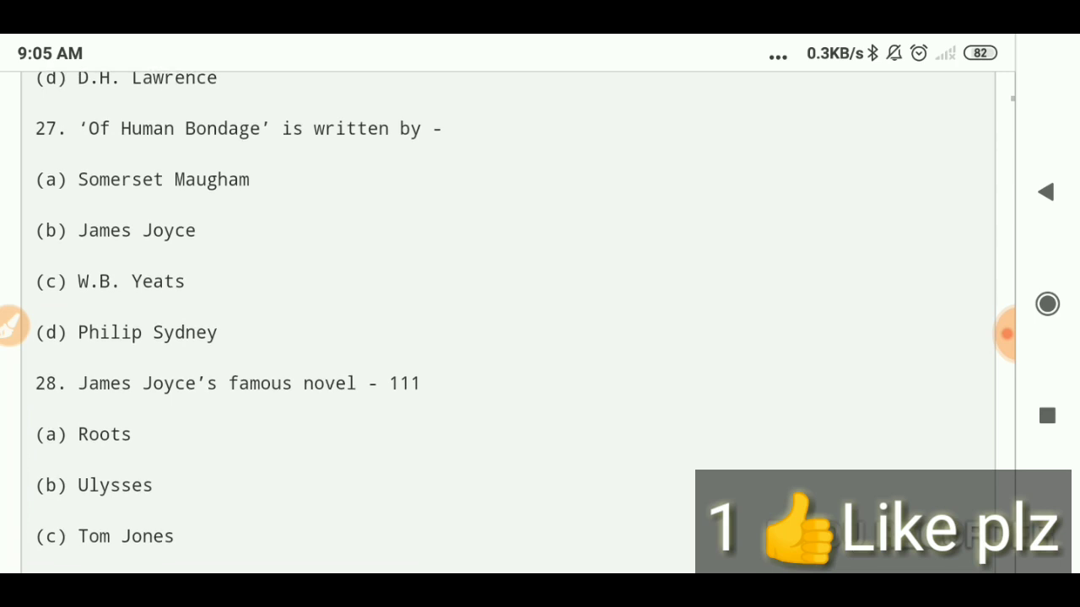